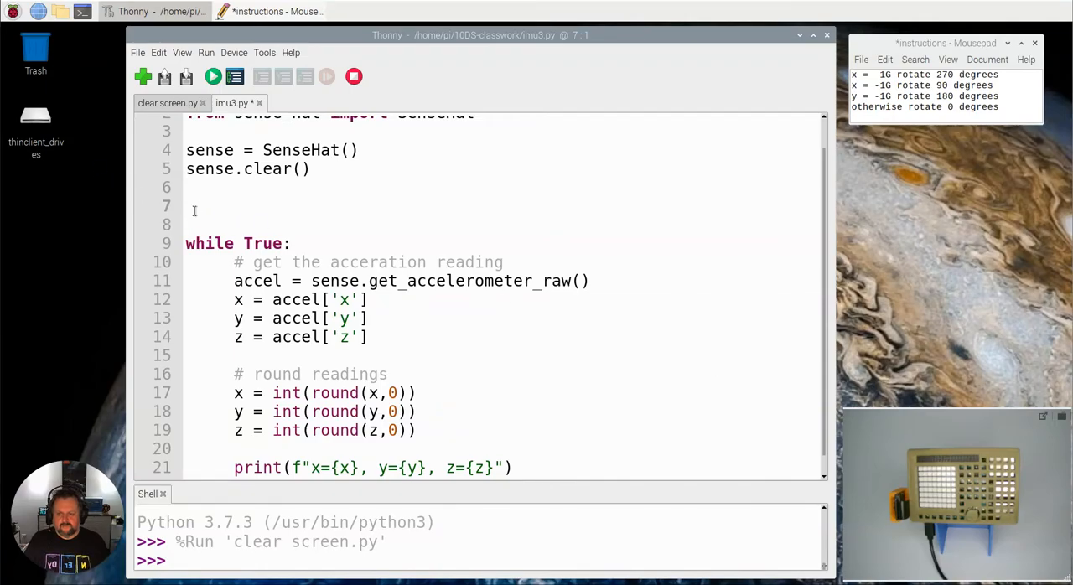
Step: Add a '# display character' comment followed by sense.show_letter("D")
scroll("up", 3)
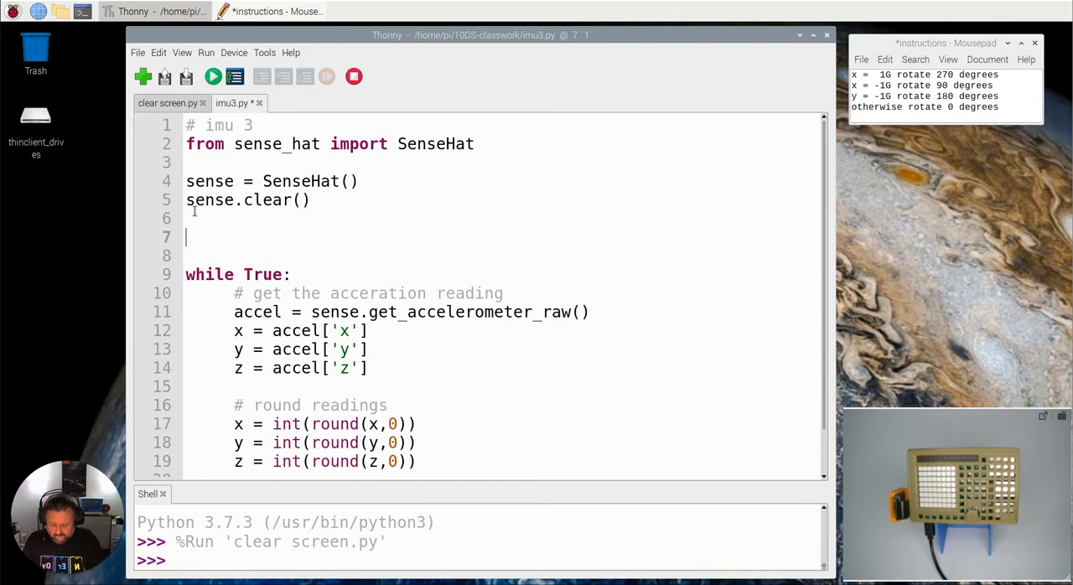
type("#")
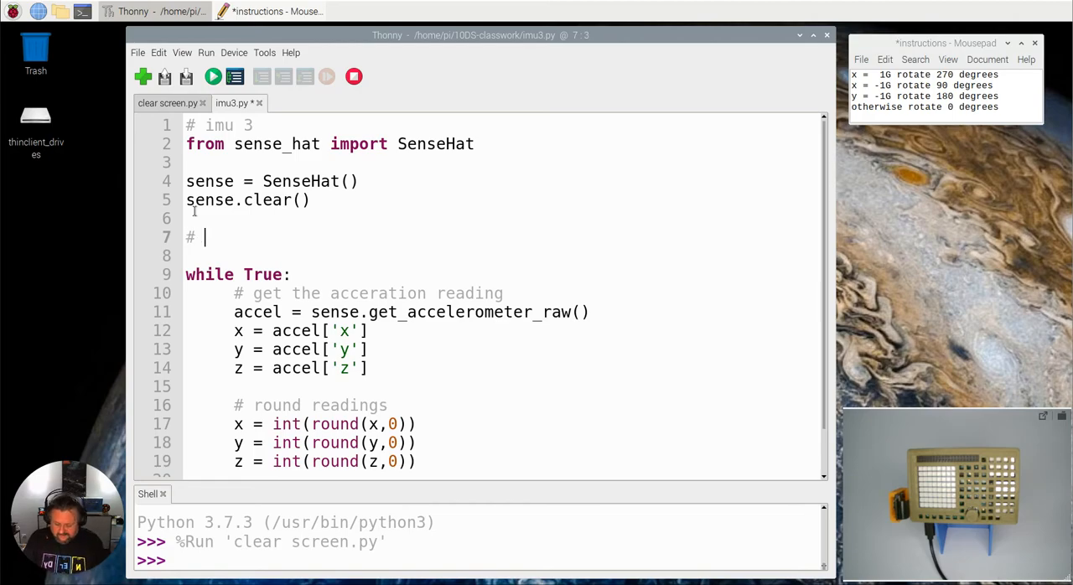
type("display")
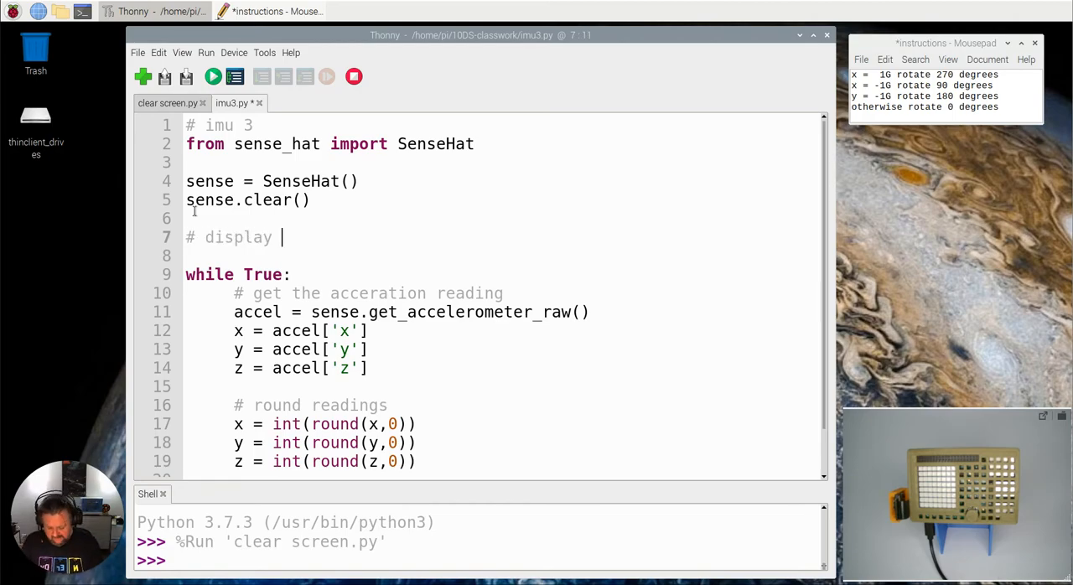
type("character")
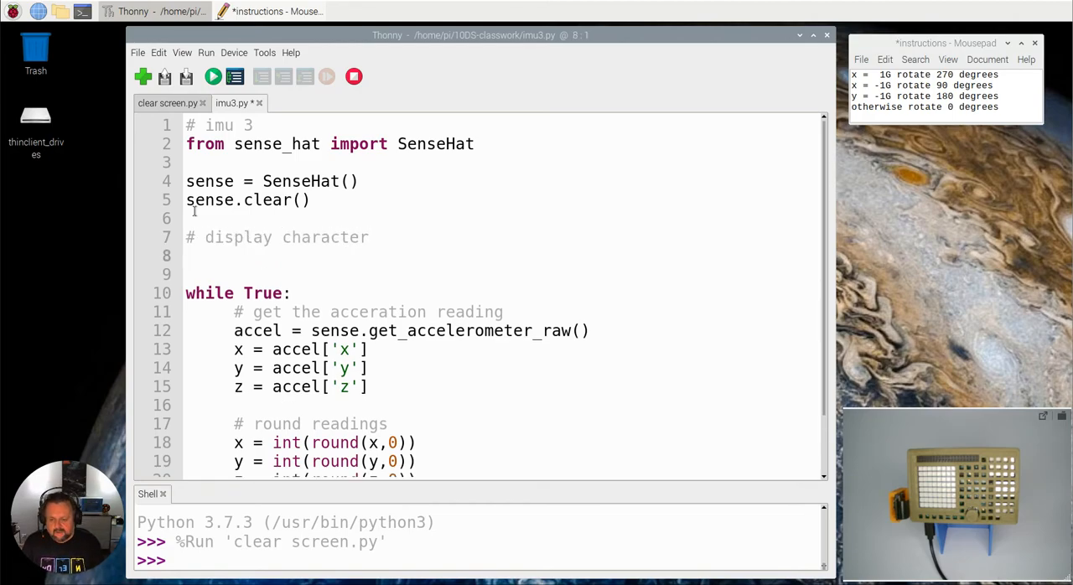
type("ses")
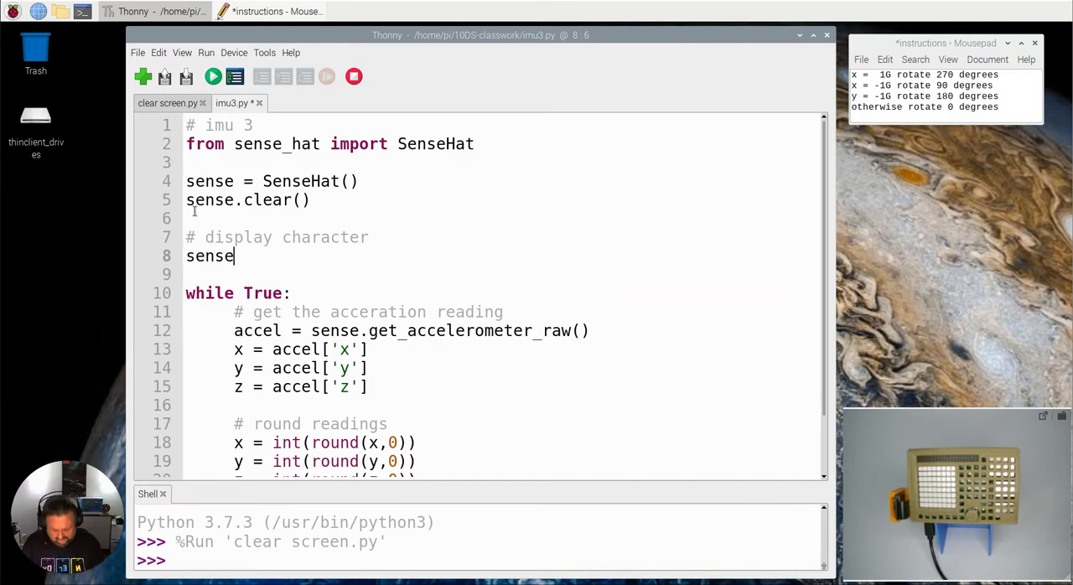
type(".show_")
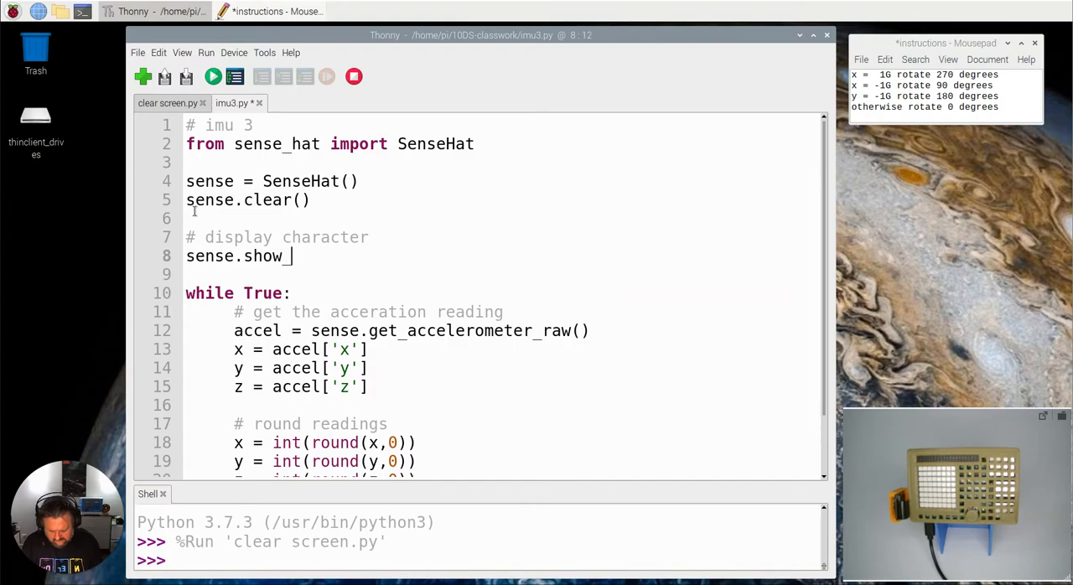
type("letter")
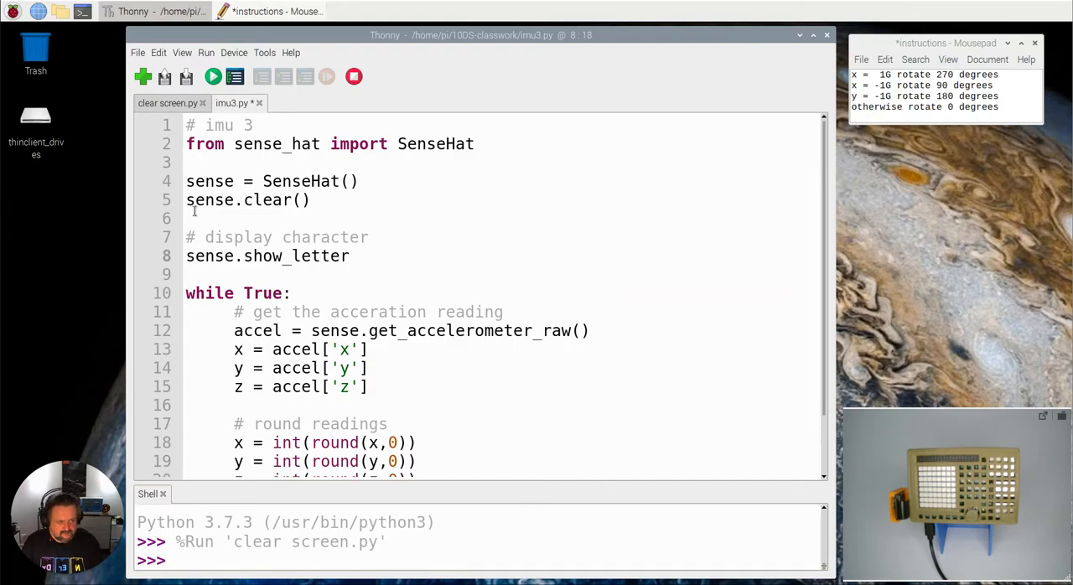
type("(\"D")
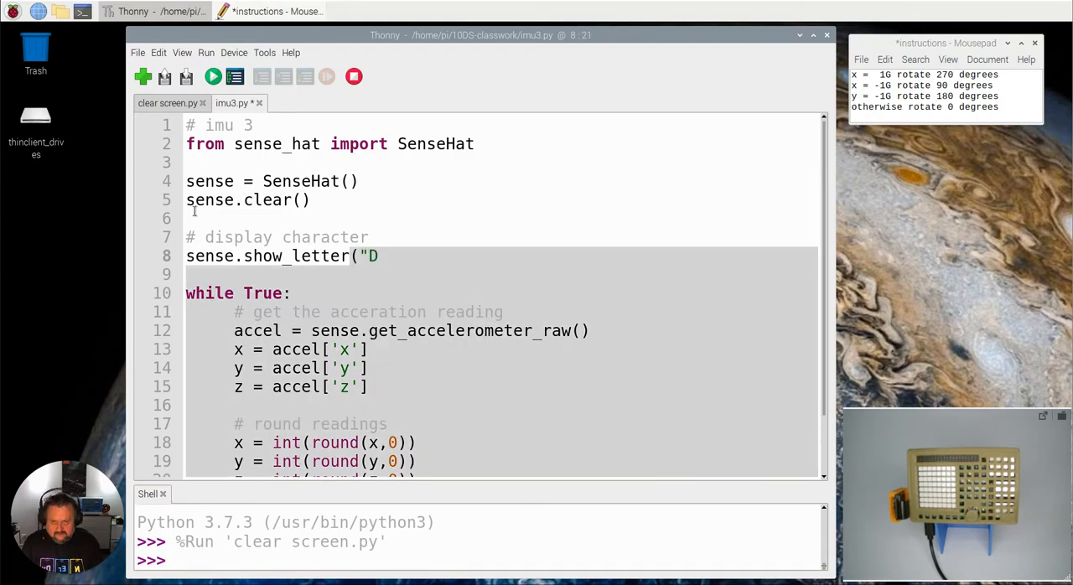
type("\")")
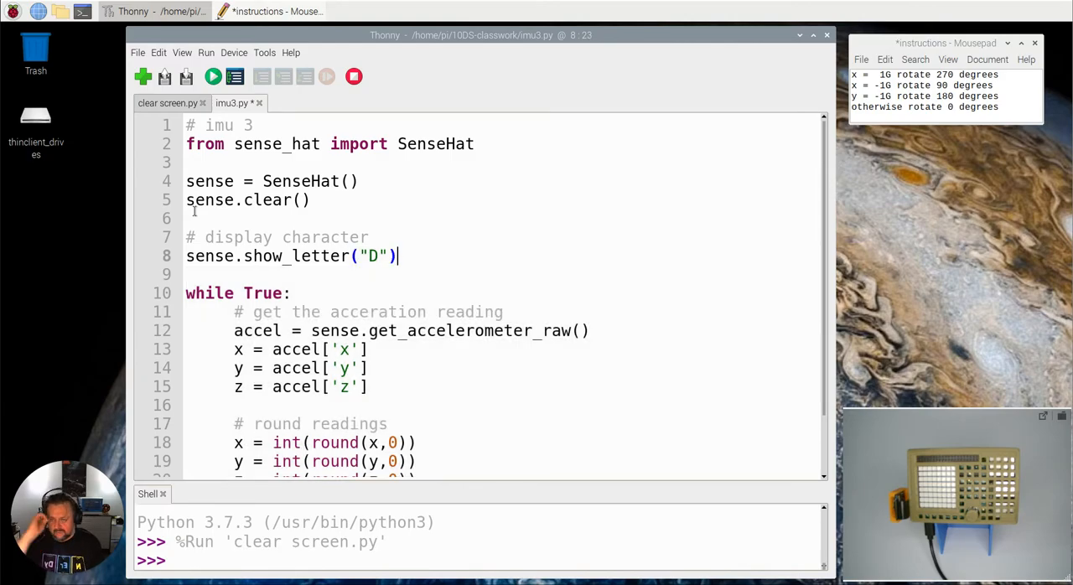
scroll("down", 3)
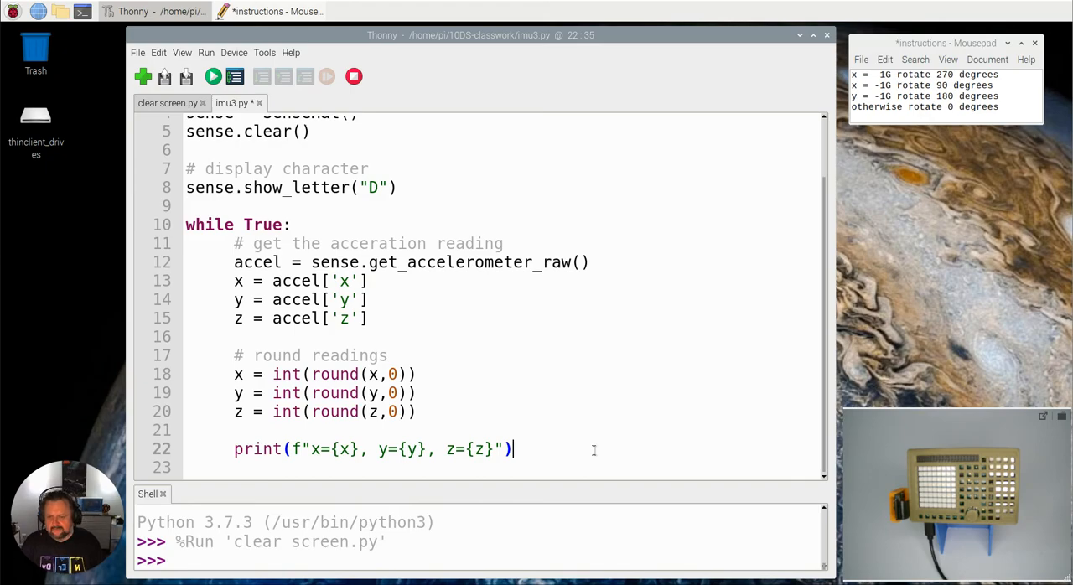
Step: Insert a new line after the print of readings and begin typing 'if'
key("Return")
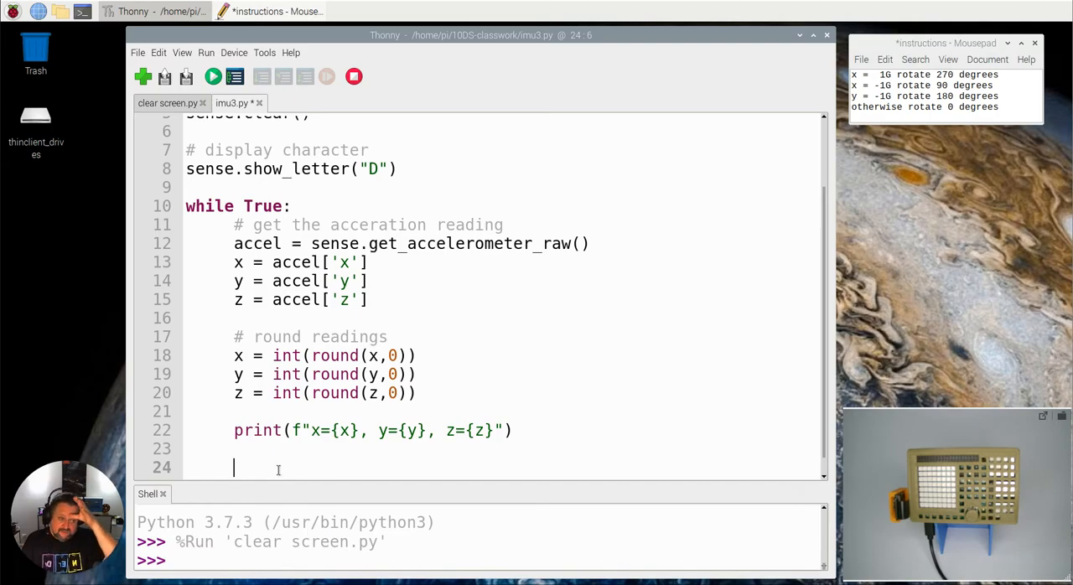
mouse_move(1055, 119)
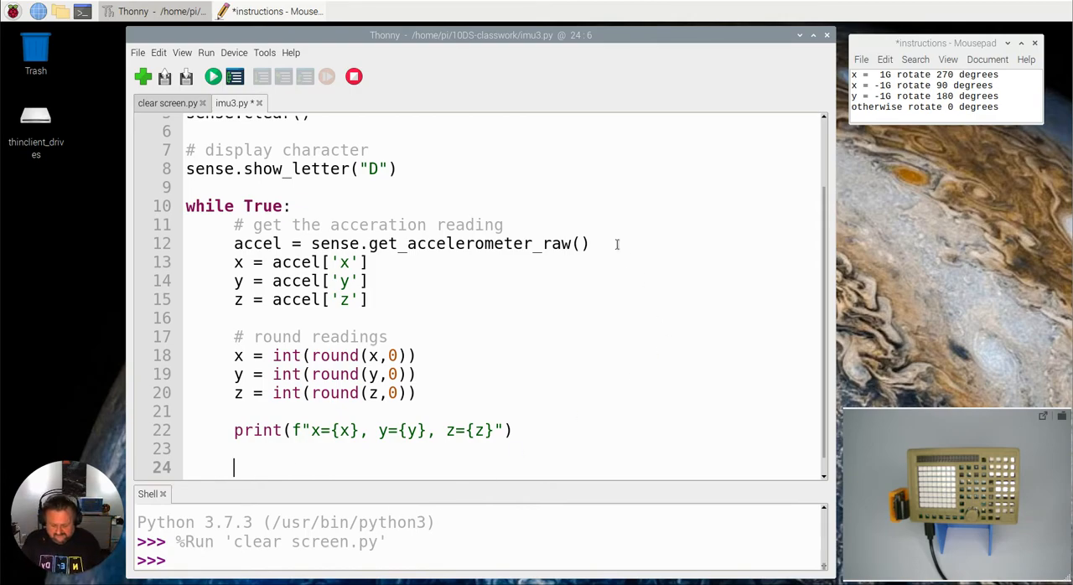
type("if")
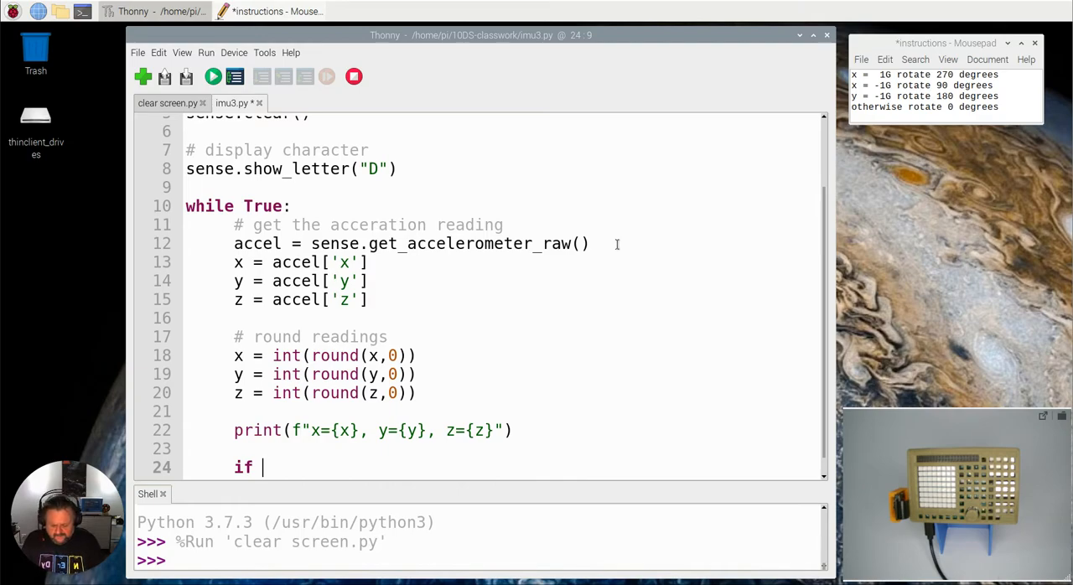
Step: Complete 'if x == 1:' with sense.set_rotation(270) inside it
type("x == 1")
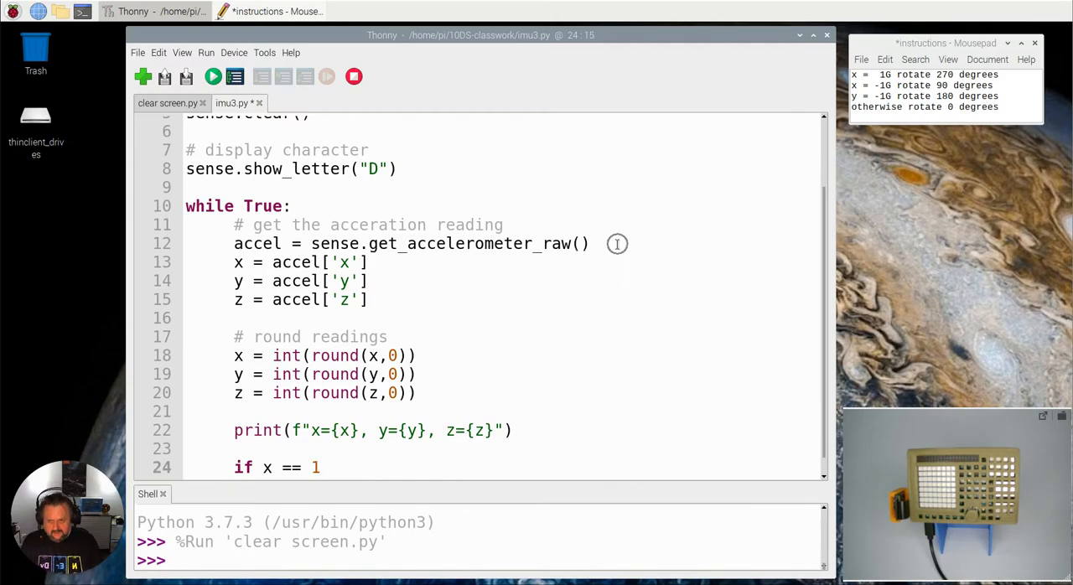
type(":")
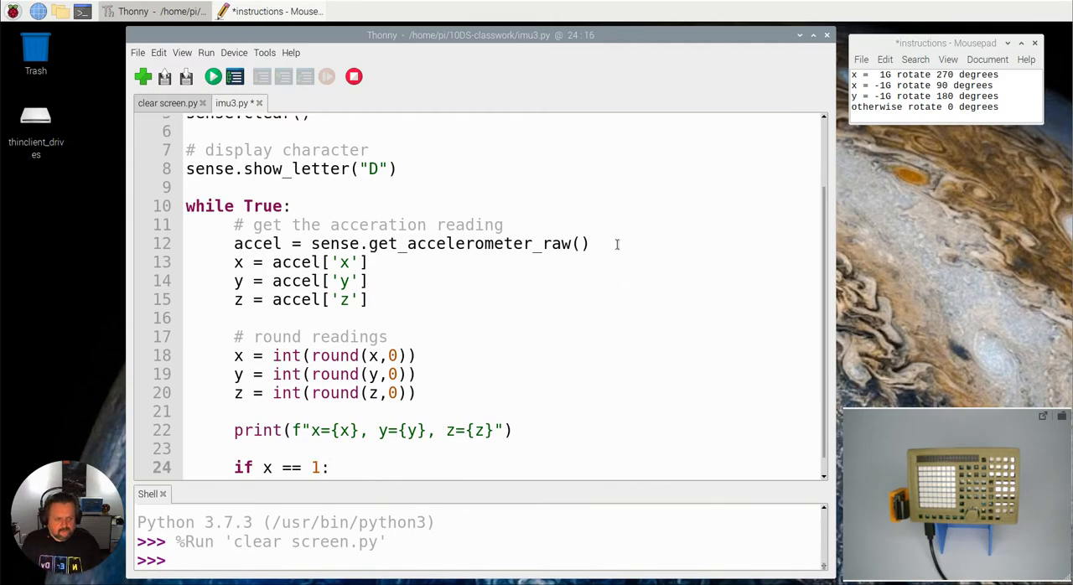
type("sense")
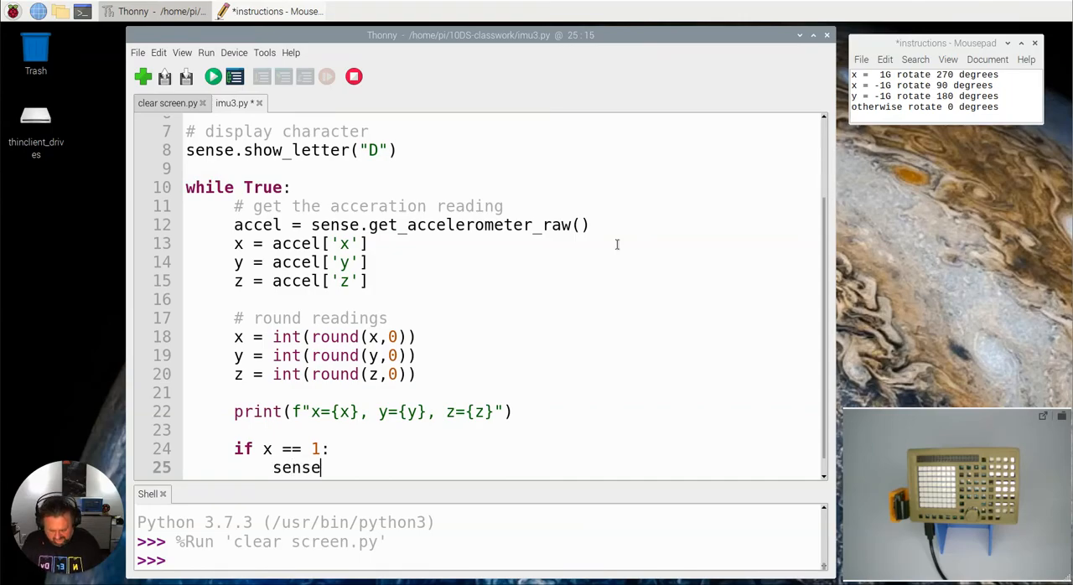
type(".")
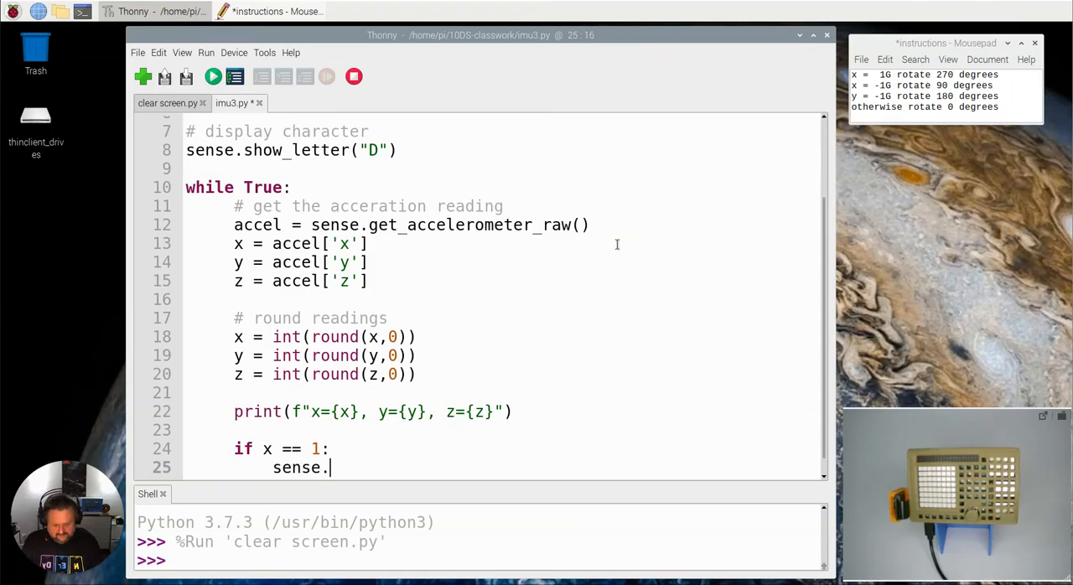
type("set_roat")
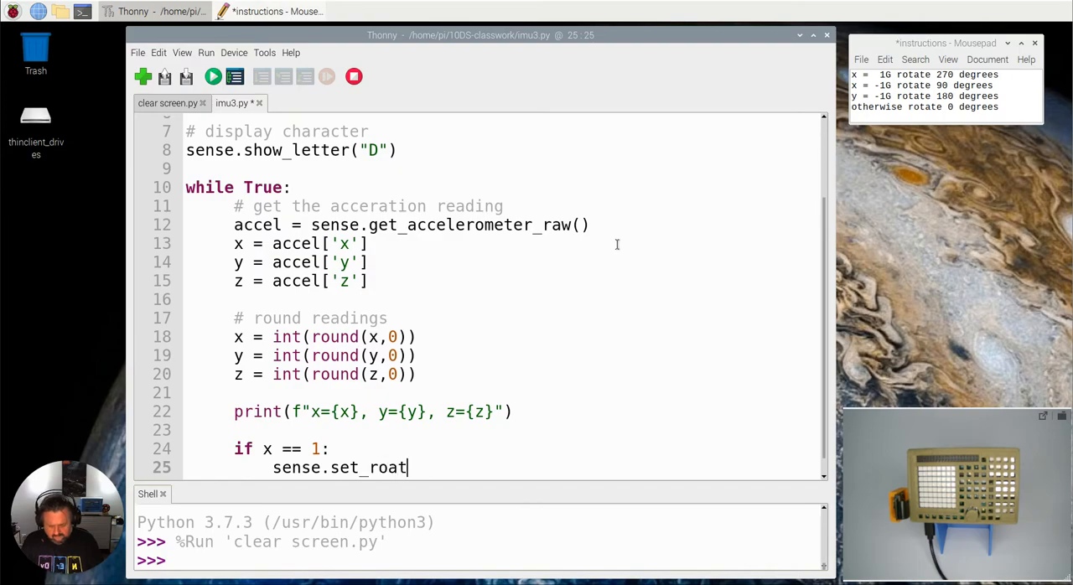
type("i")
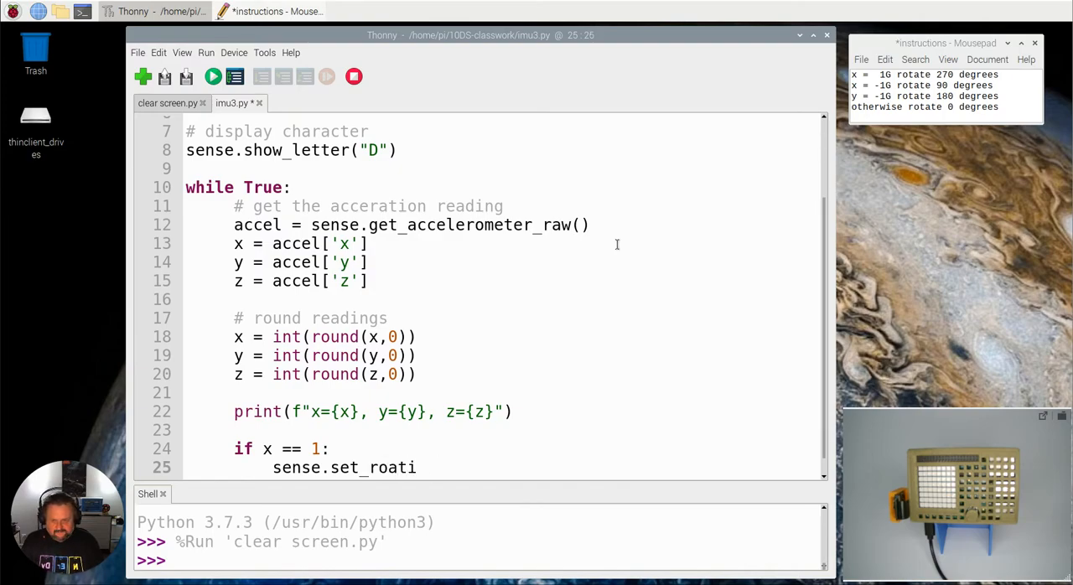
type("on")
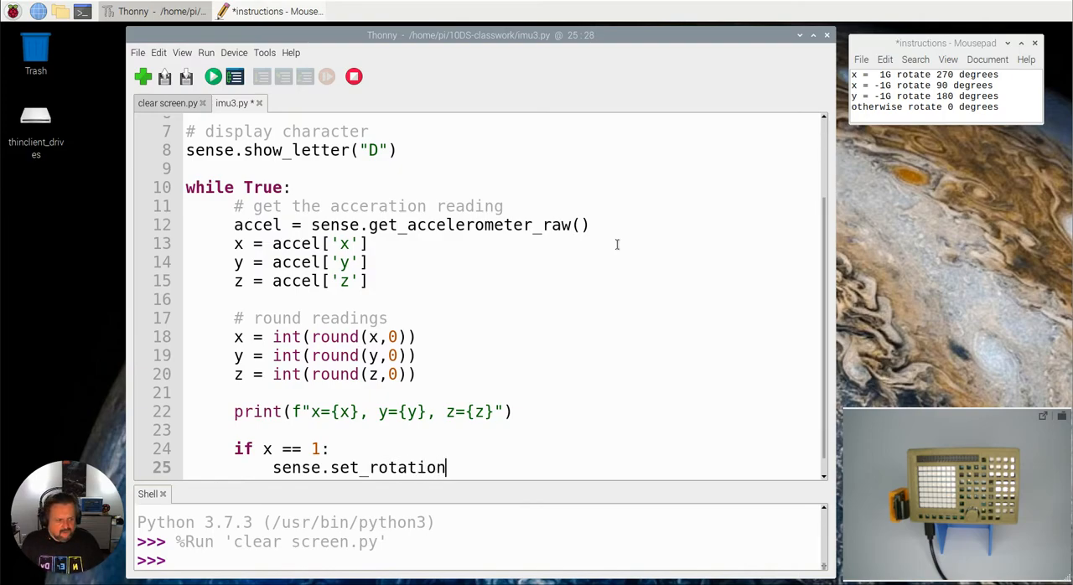
type("(2")
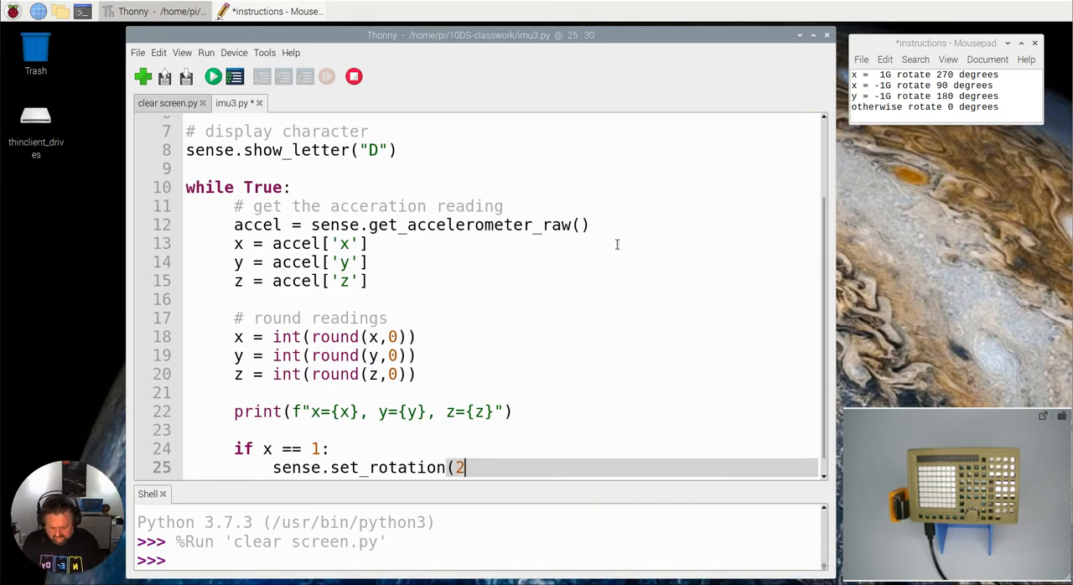
type("70)")
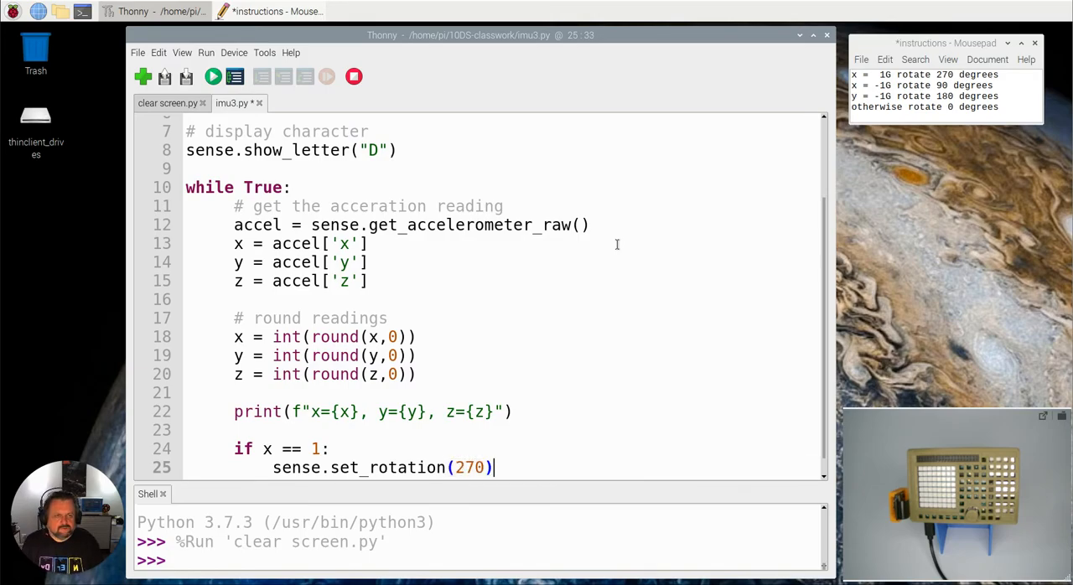
key("Return")
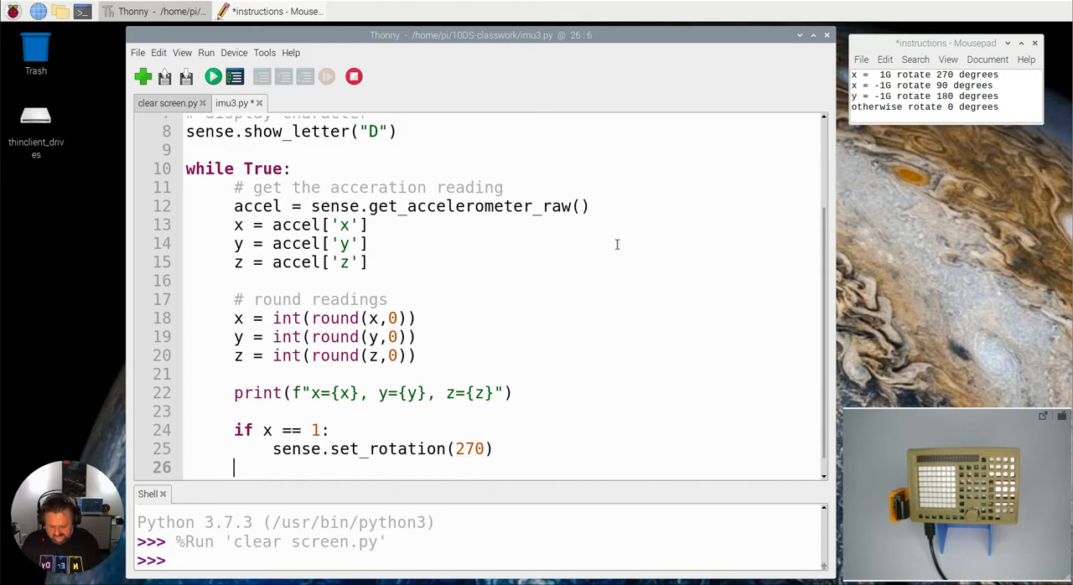
Step: Add 'elif x == -1:' calling sense.set_rotation(90), fixing the rotation typo
type("elif")
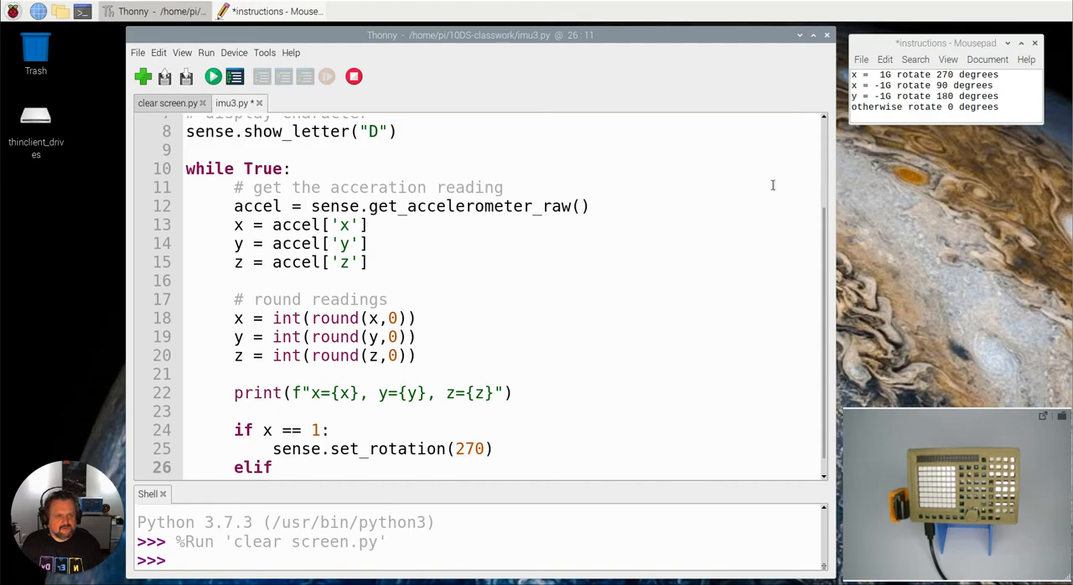
type("x ==")
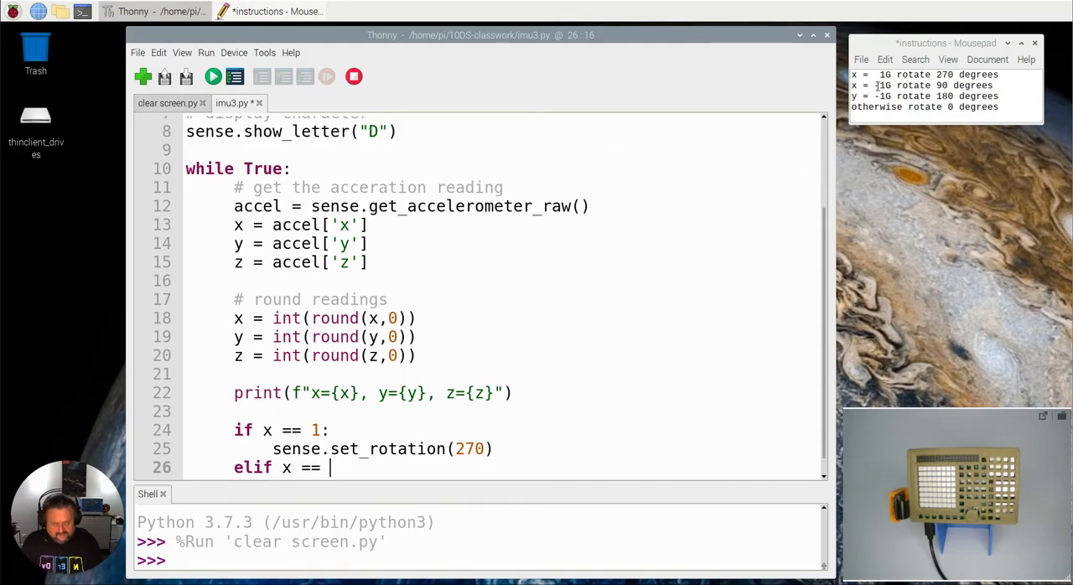
type("-1:")
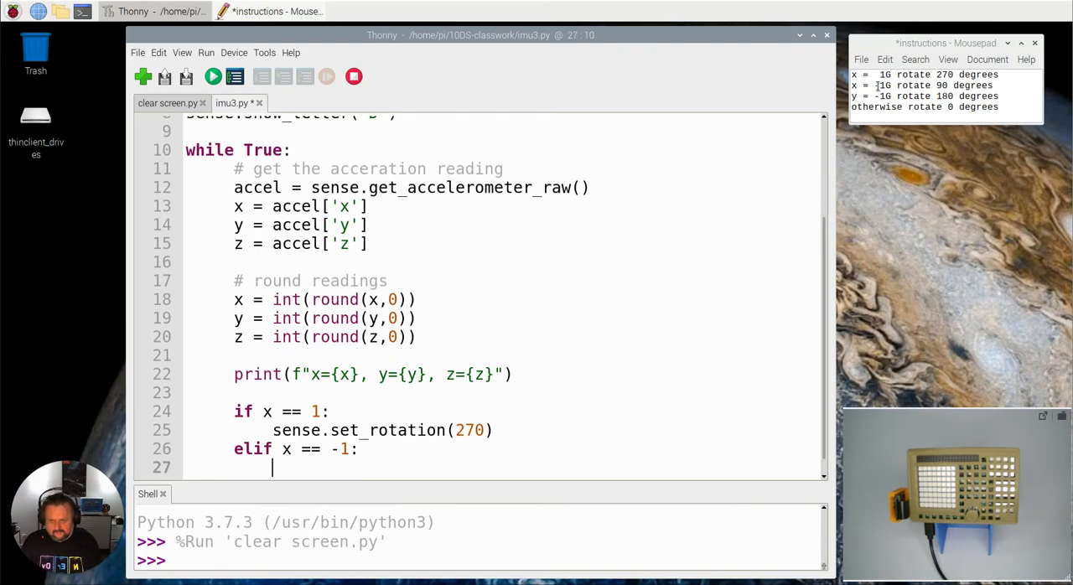
type("sense")
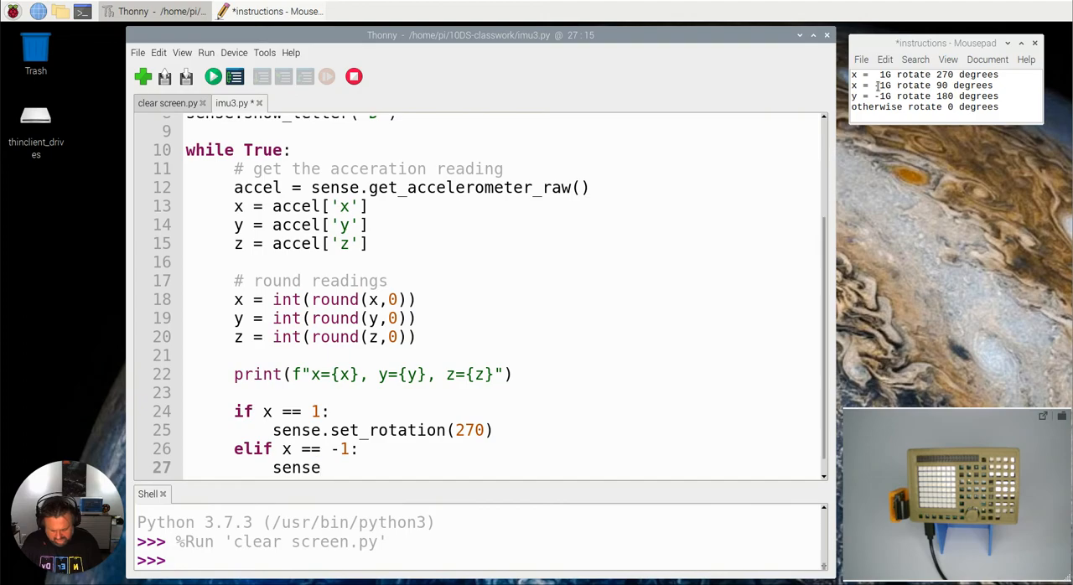
type(".set_r")
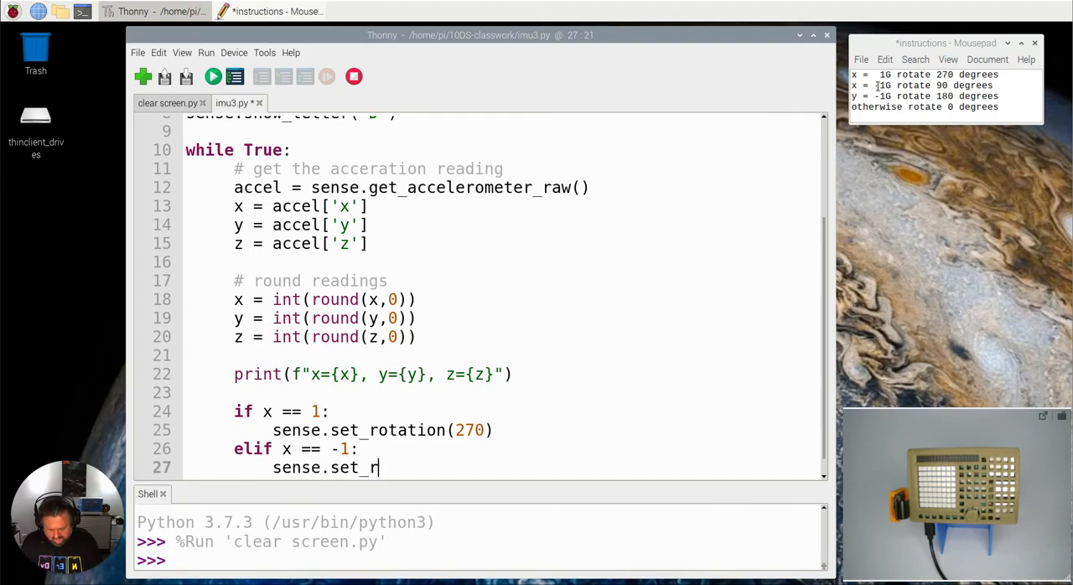
type("oation")
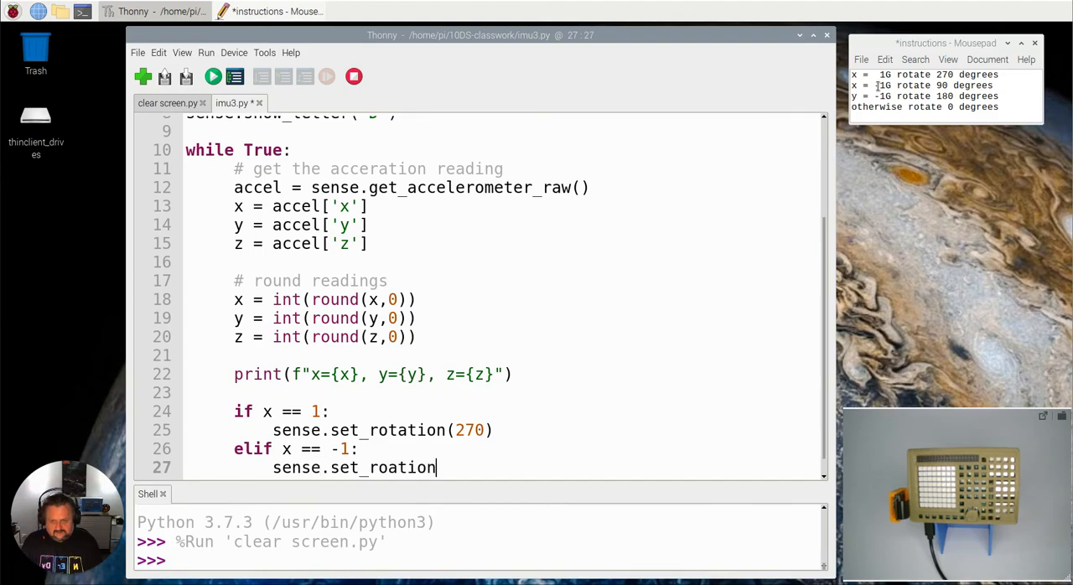
key("BackSpace")
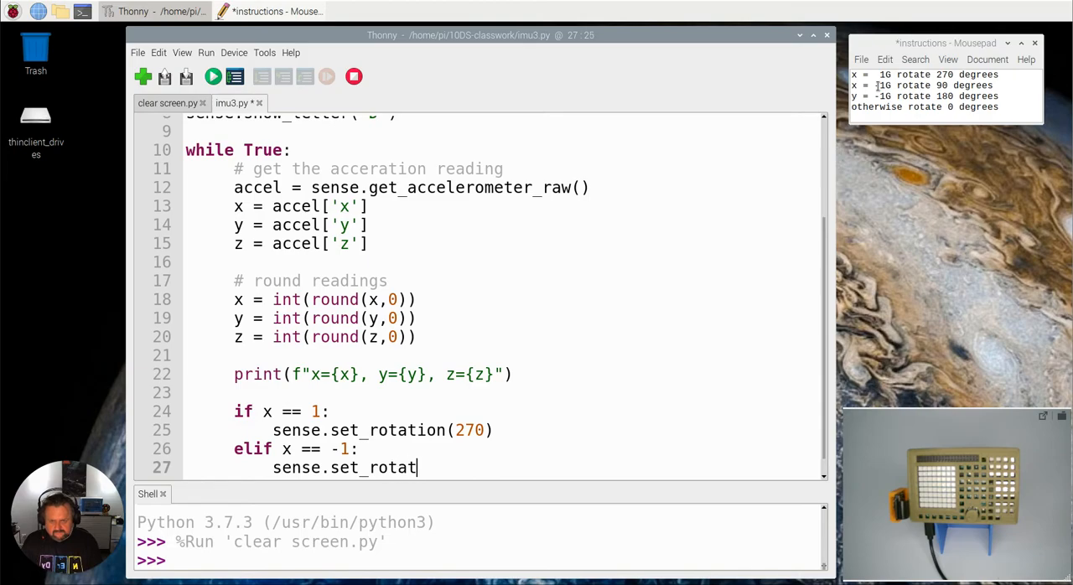
type("ion(")
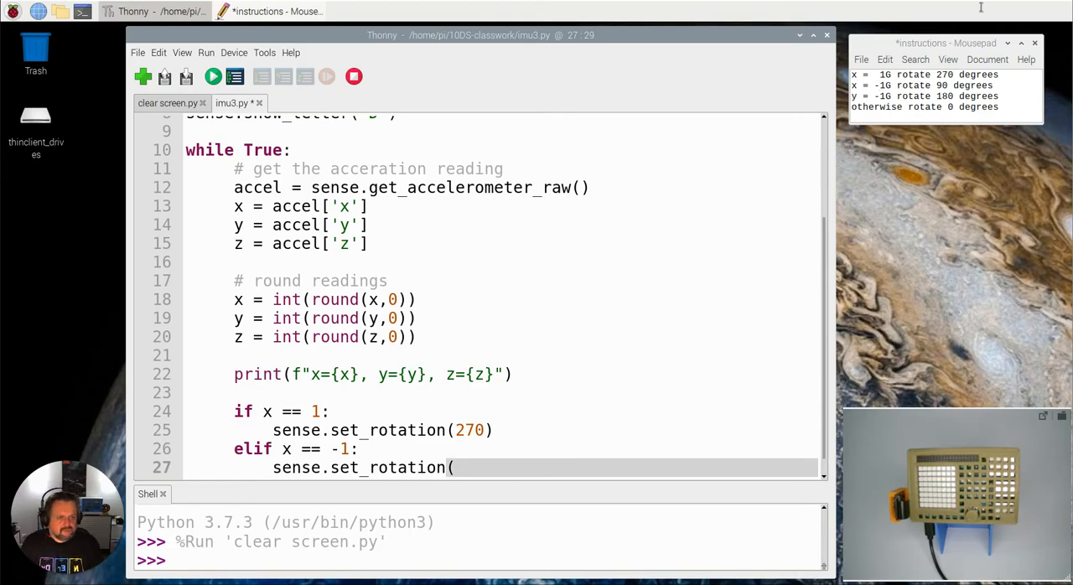
type("90)")
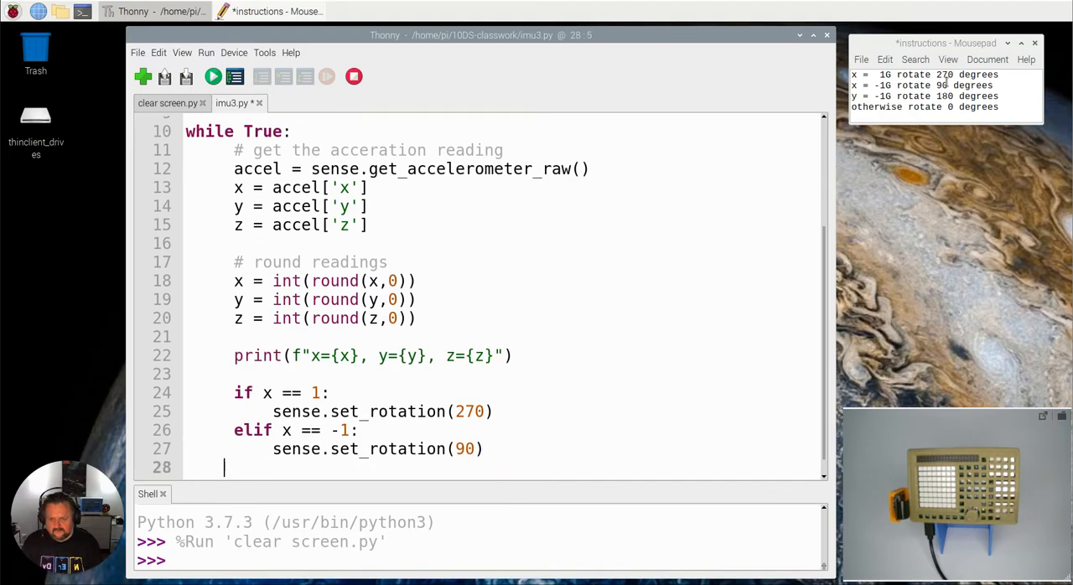
Step: Add 'elif y == -1:' calling sense.set_rotation(180), correcting the misspelling
type("s")
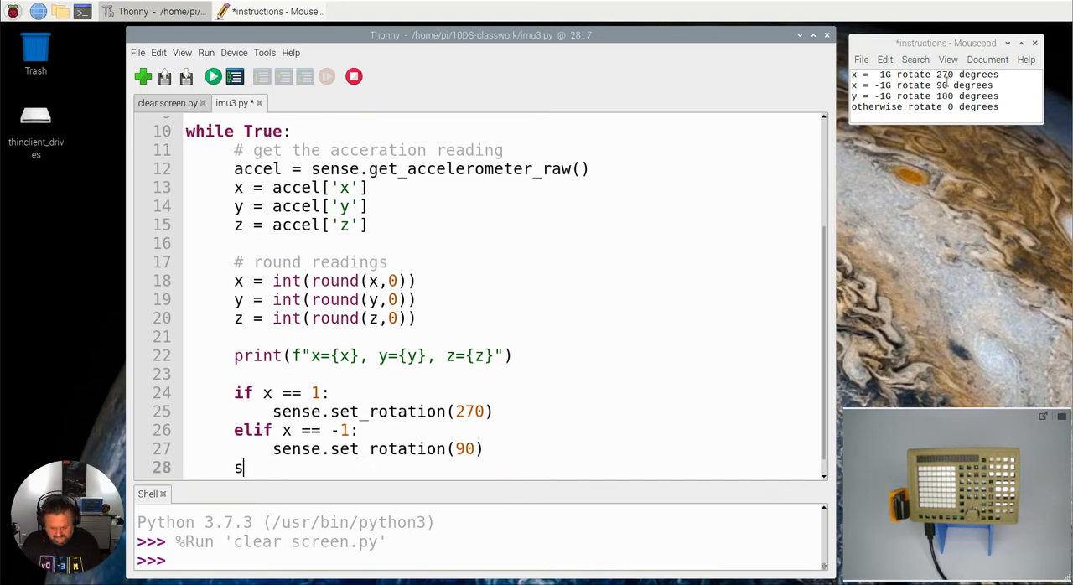
type("elif y ==")
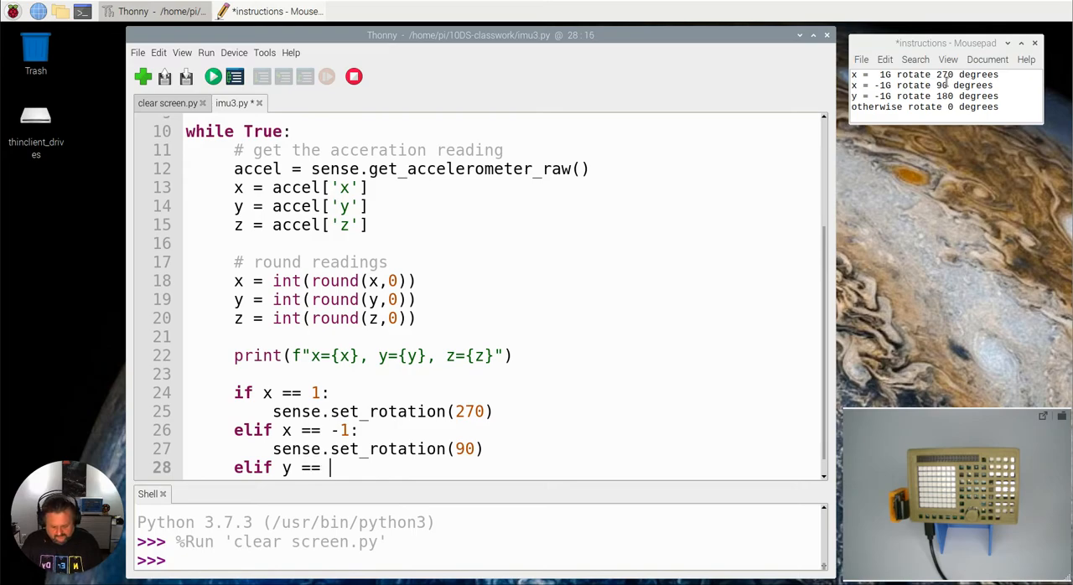
type("-1")
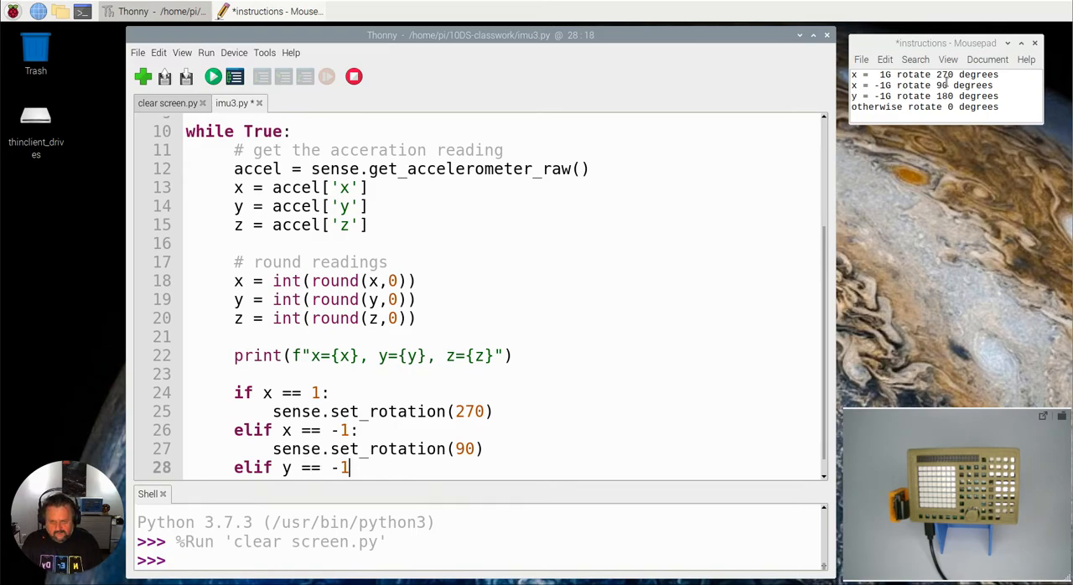
type("sense.")
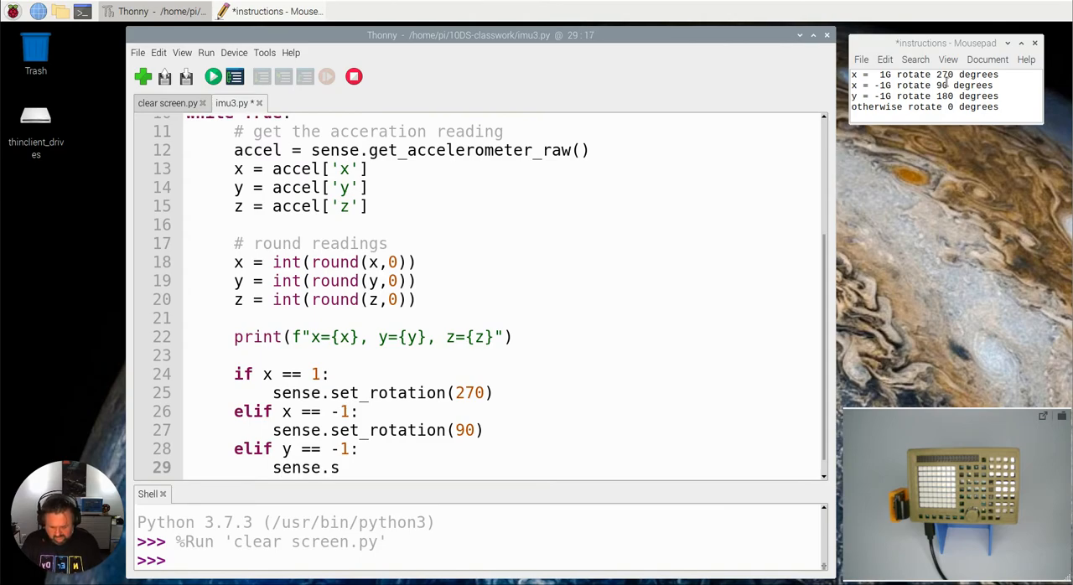
type("set_roation")
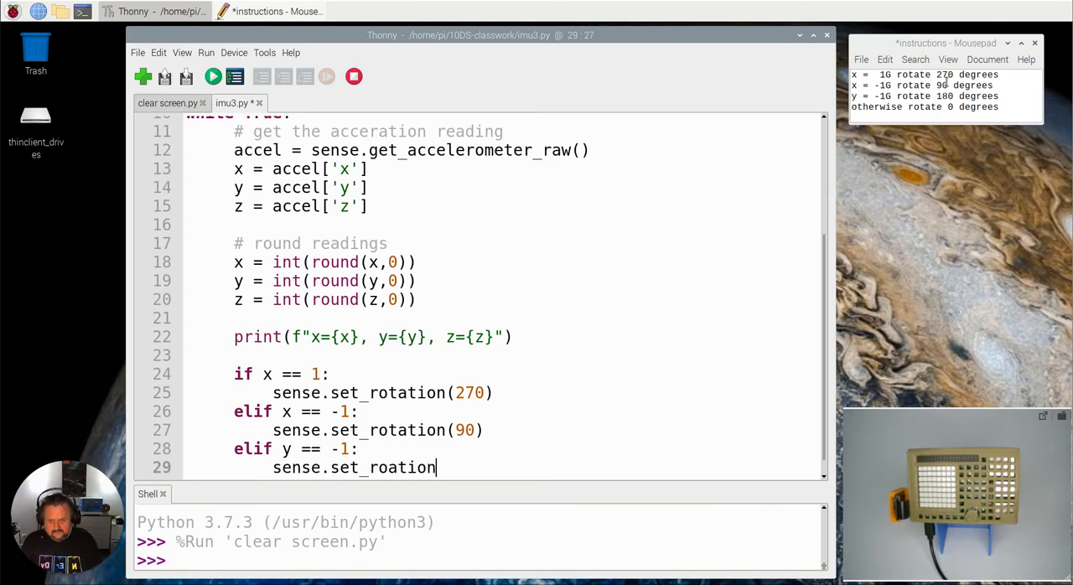
key("BackSpace")
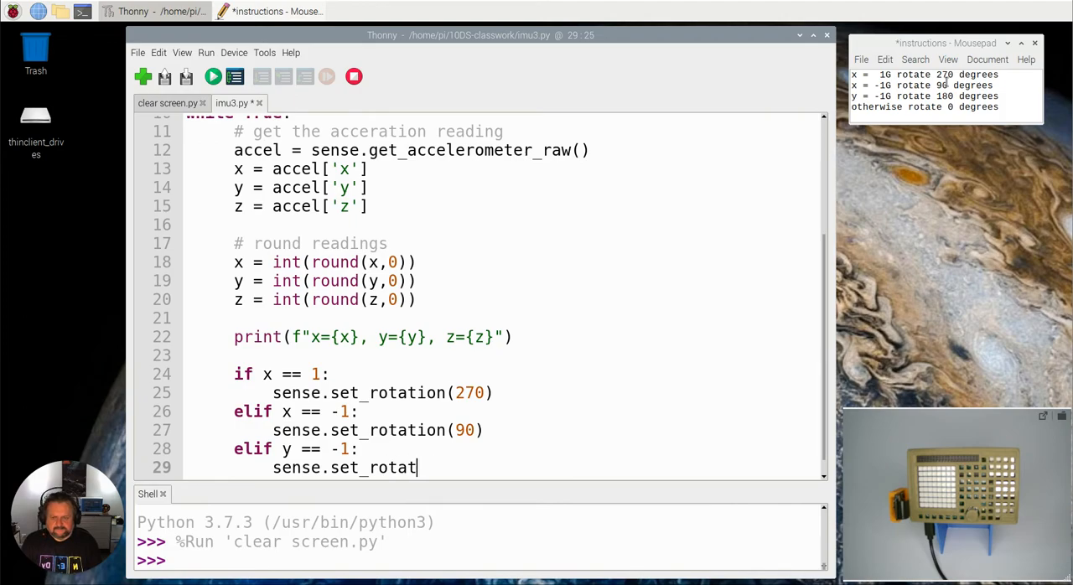
type("ion")
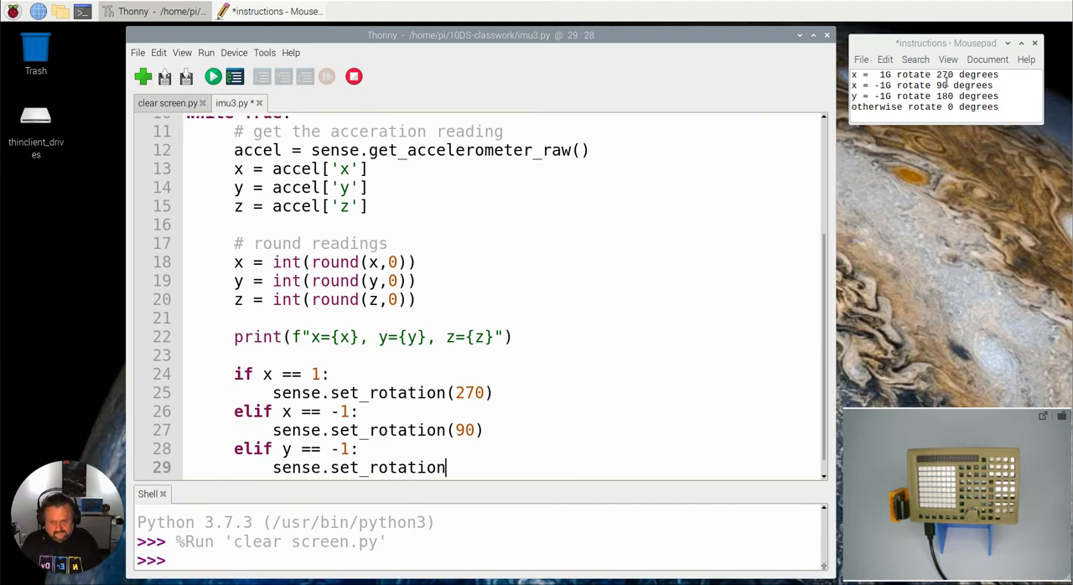
type("(180")
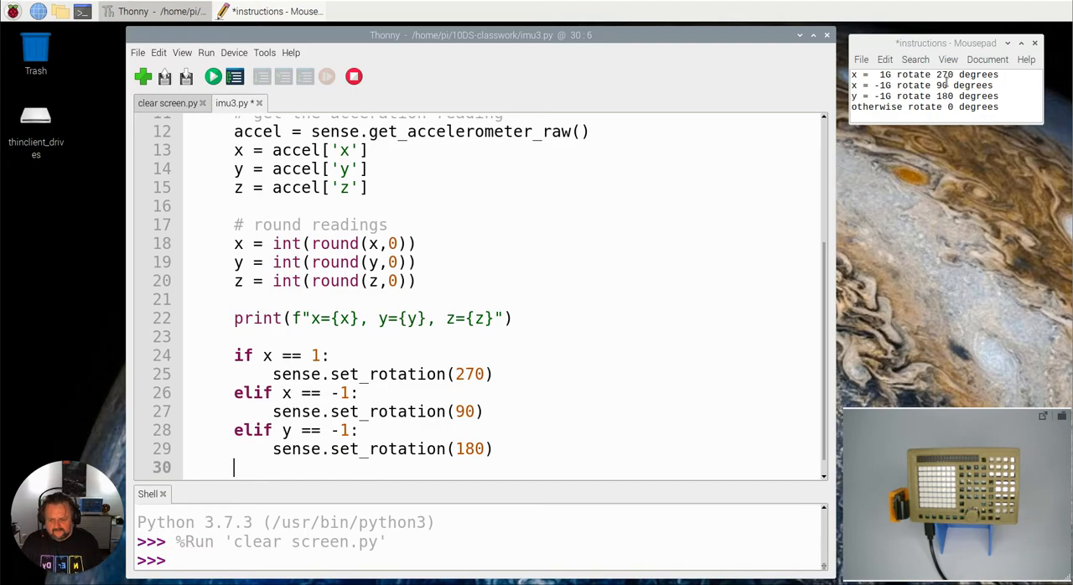
Step: Add an else branch calling sense.set_rotation(0)
type("else:")
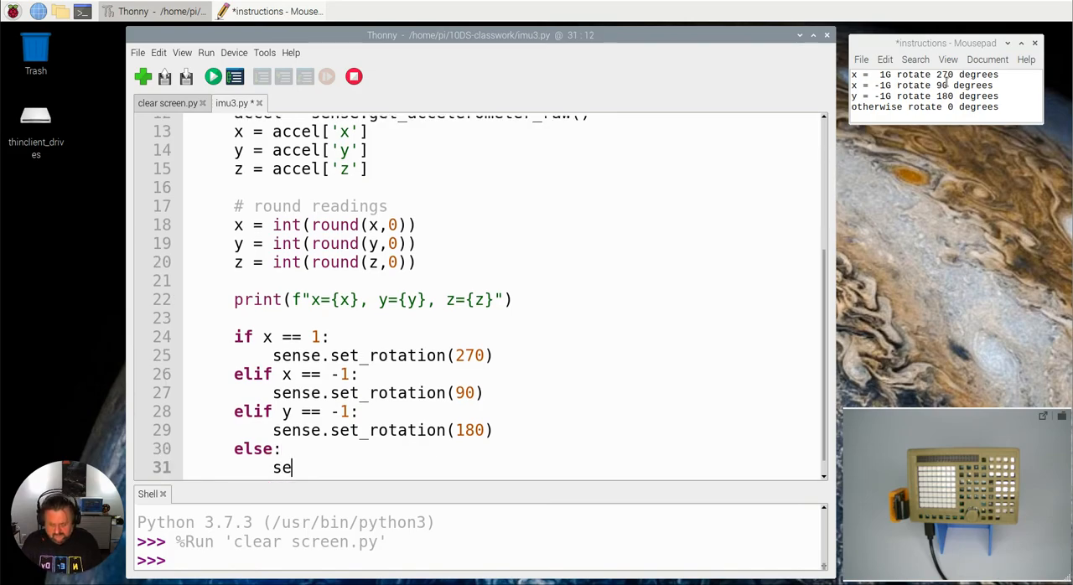
type("nse.set")
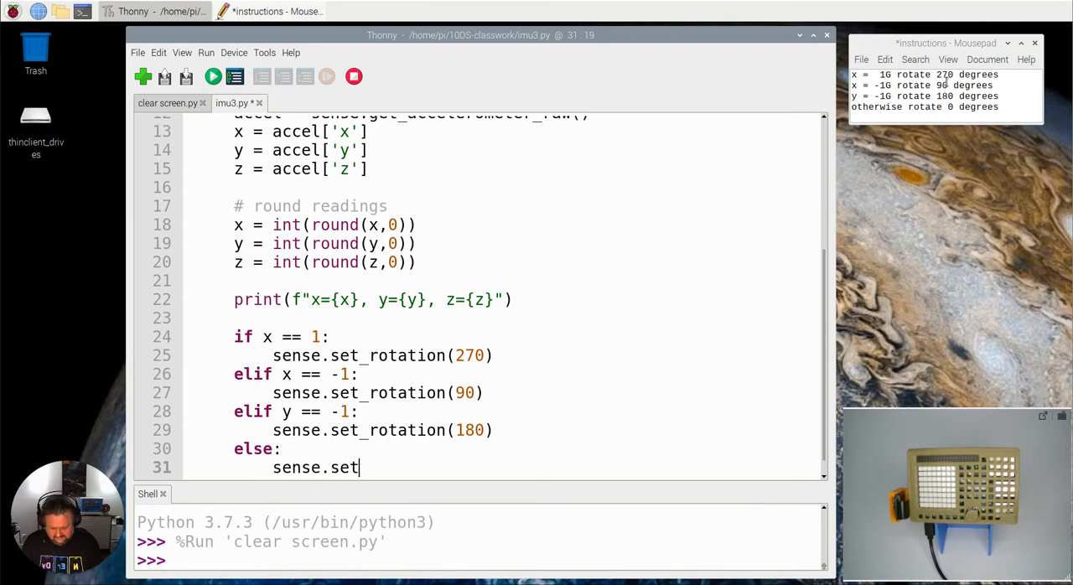
type("_roation")
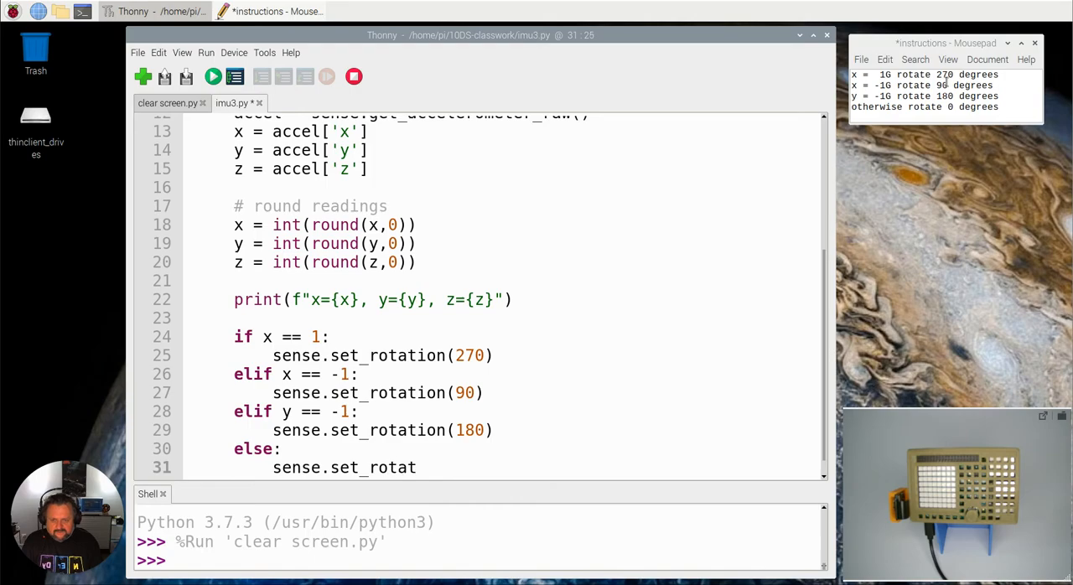
type("ion(0)")
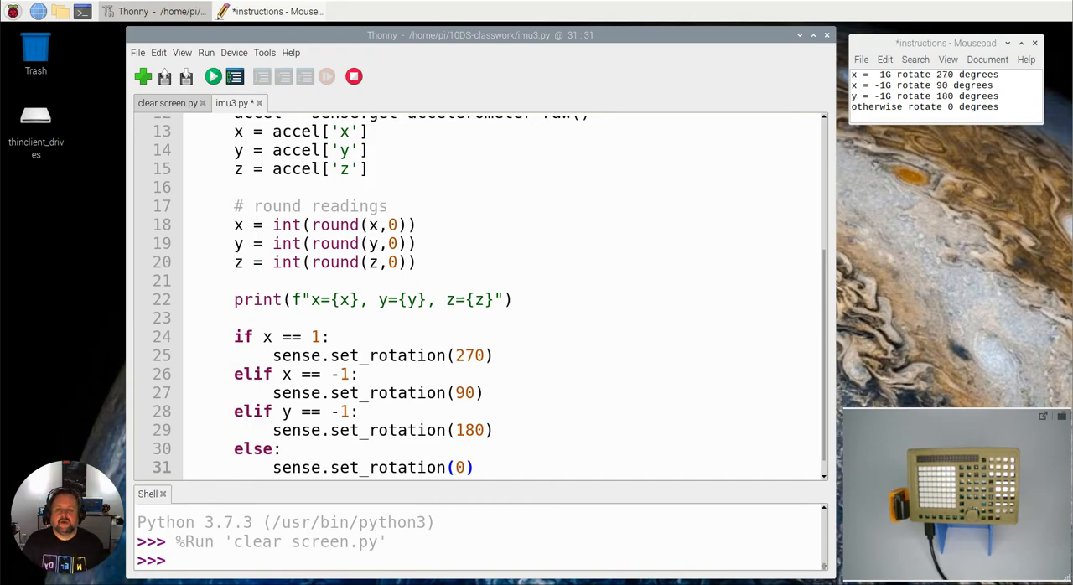
Step: Run imu3.py so the x, y, z readings start printing
left_click(473, 467)
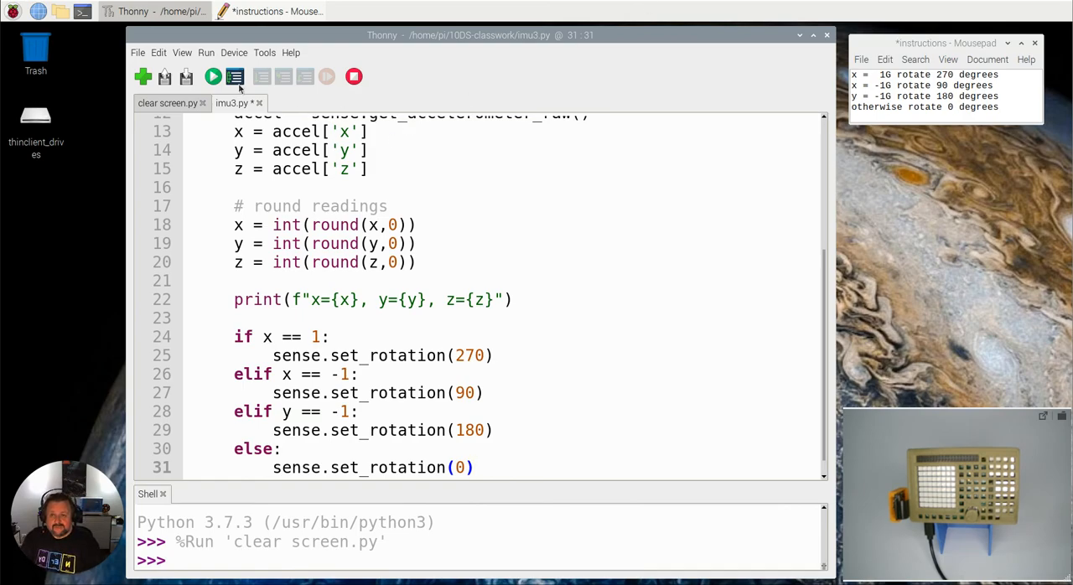
left_click(213, 77)
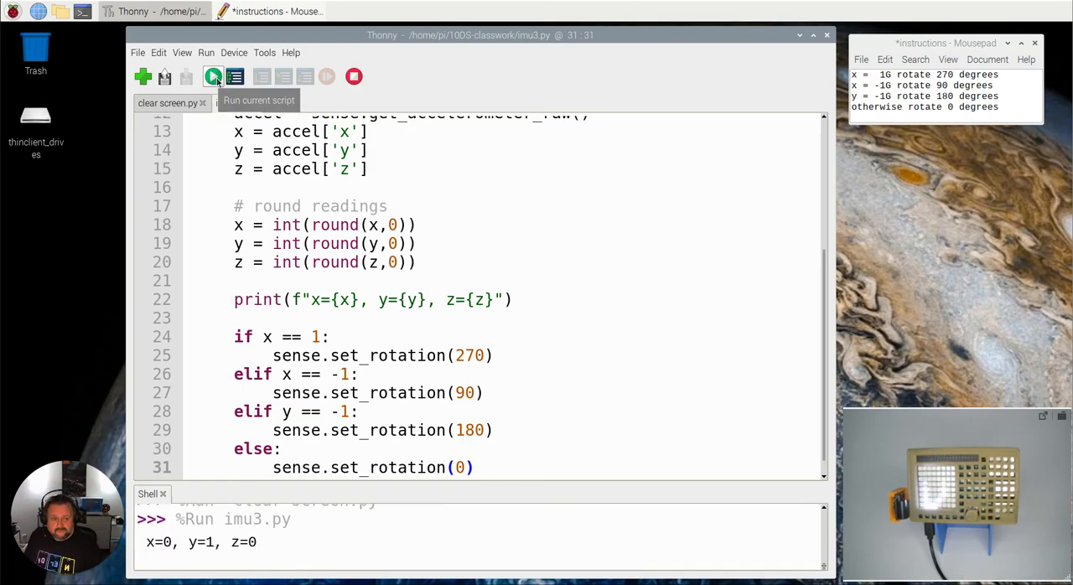
left_click(213, 76)
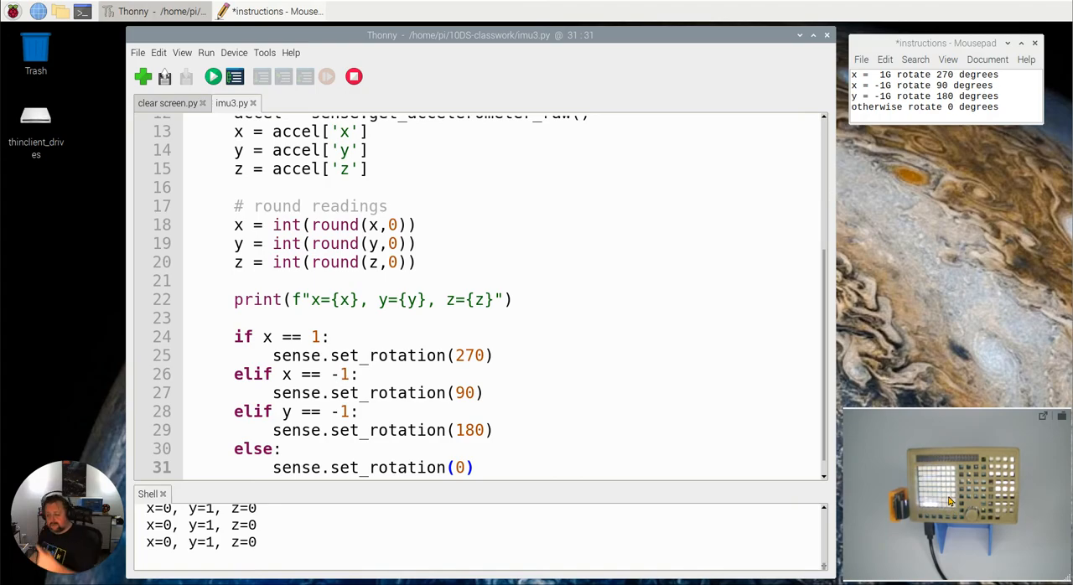